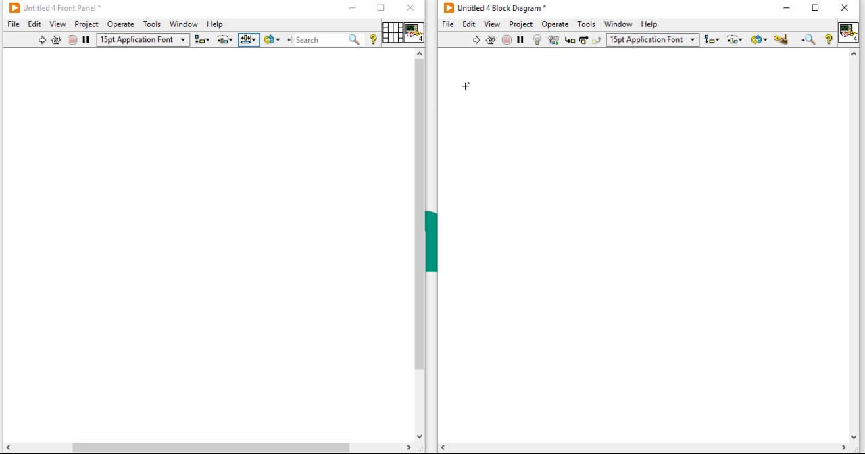
pyautogui.moveTo(408, 100)
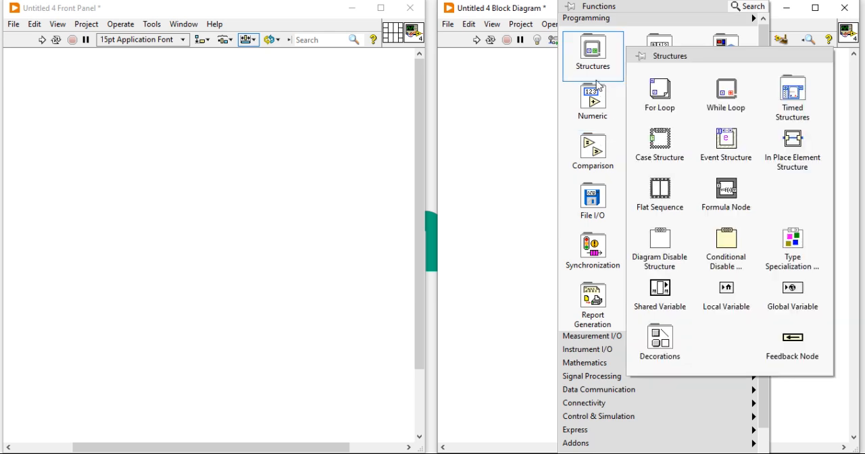
pyautogui.moveTo(660, 95)
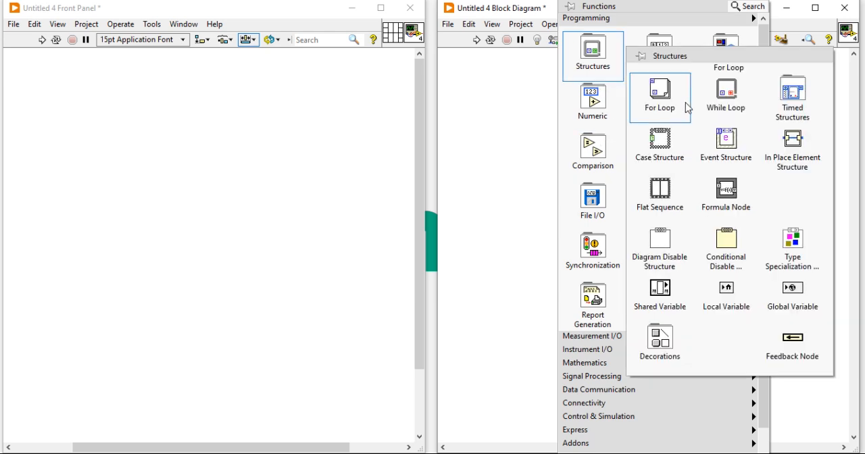
# Step: Place a Flat Sequence from Structures and add extra frames to make three
pyautogui.click(659, 95)
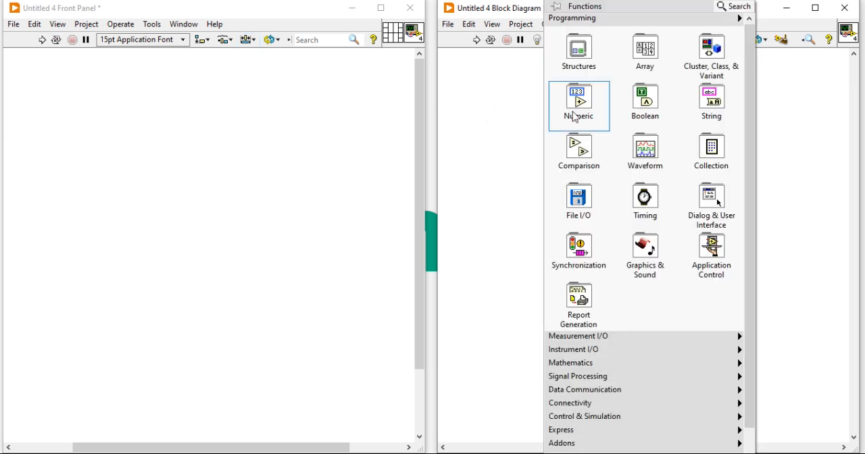
pyautogui.click(578, 53)
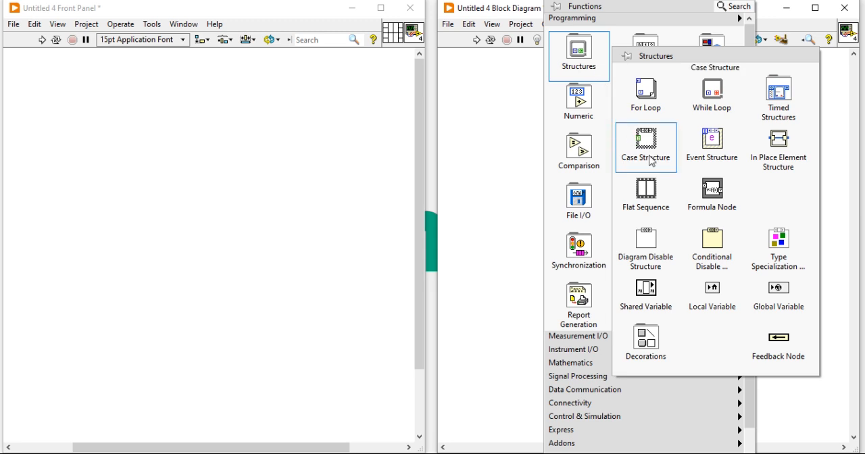
pyautogui.click(646, 146)
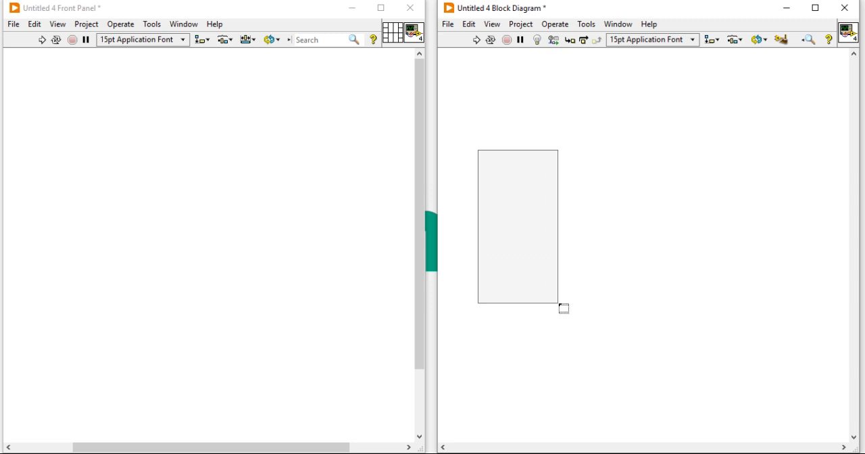
pyautogui.rightClick(516, 227)
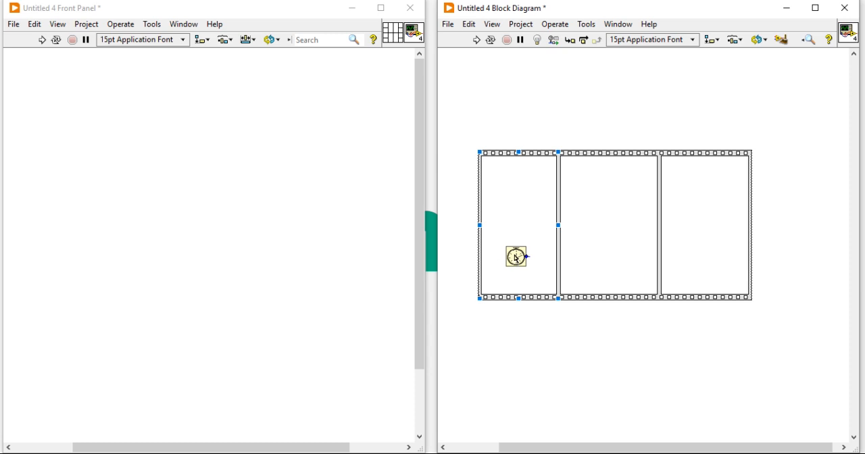
# Step: Drop a second Tick Count in the last frame and fetch Subtract from the Numeric palette
pyautogui.moveTo(516, 257); pyautogui.dragTo(705, 254)
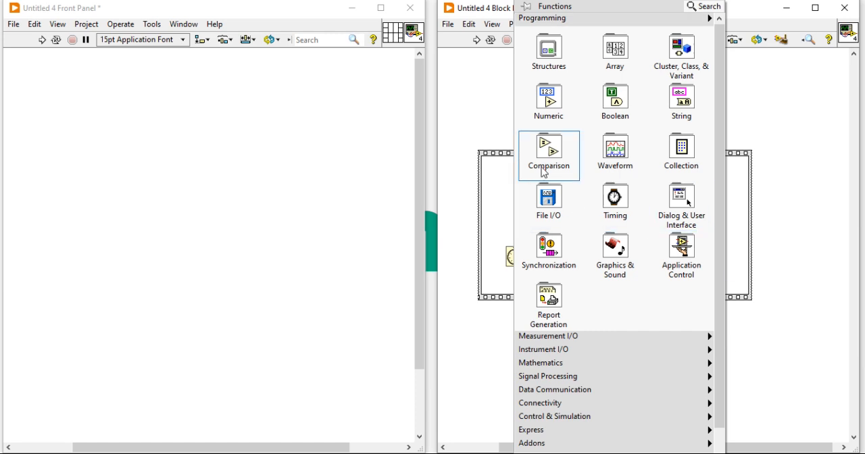
pyautogui.click(549, 101)
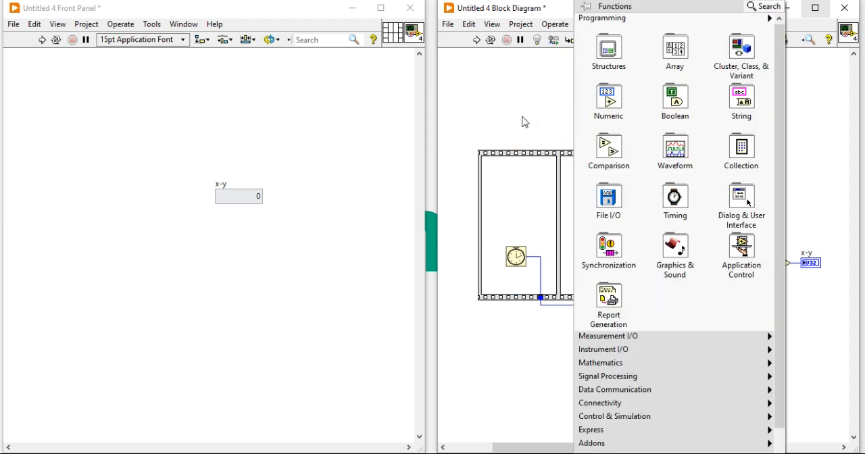
pyautogui.click(609, 98)
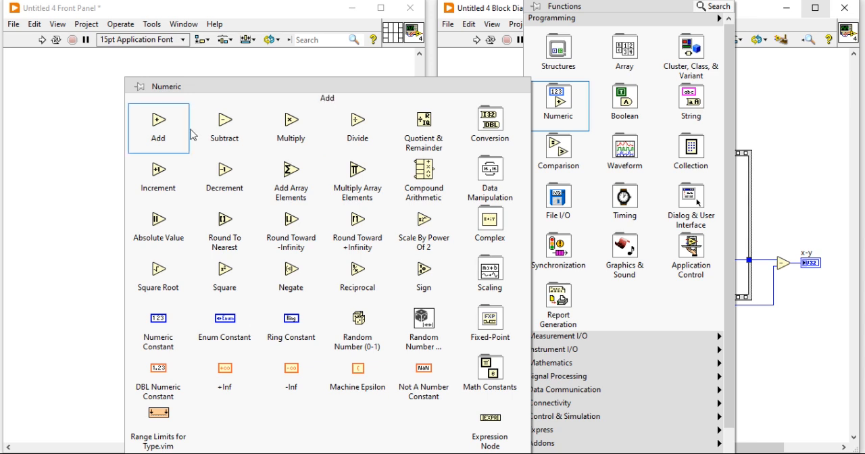
pyautogui.moveTo(357, 127)
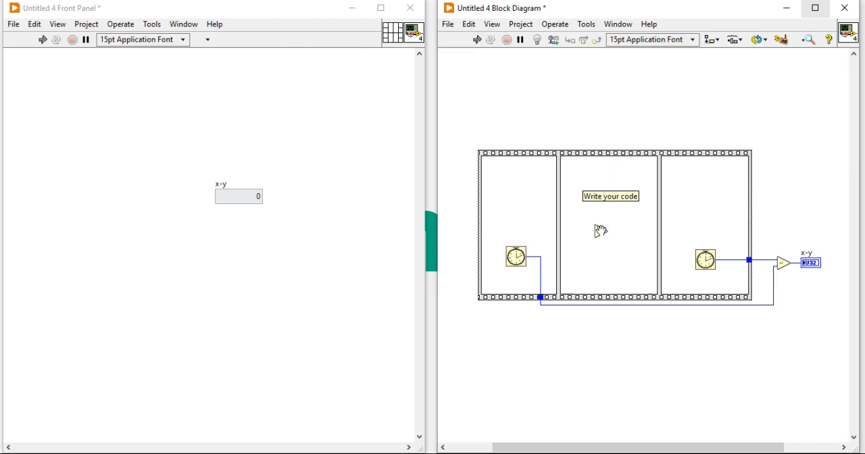
# Step: Feed the Add function constant 4 (with 5) and create an x+y indicator on its output
pyautogui.rightClick(597, 230)
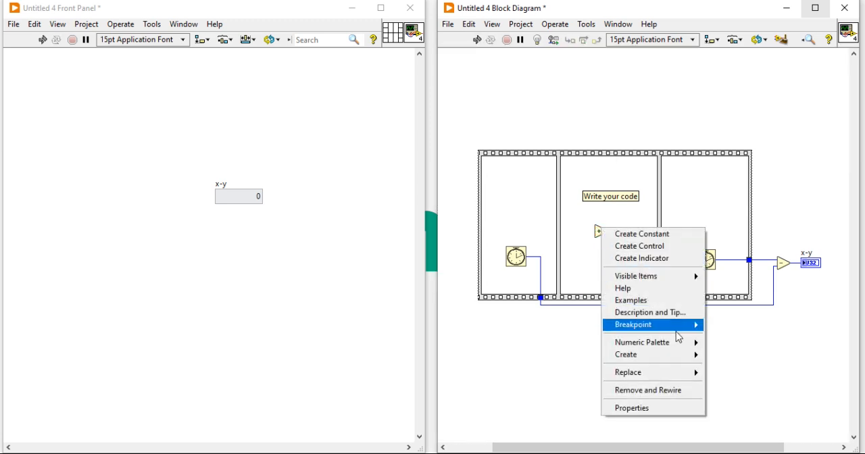
pyautogui.moveTo(625, 355)
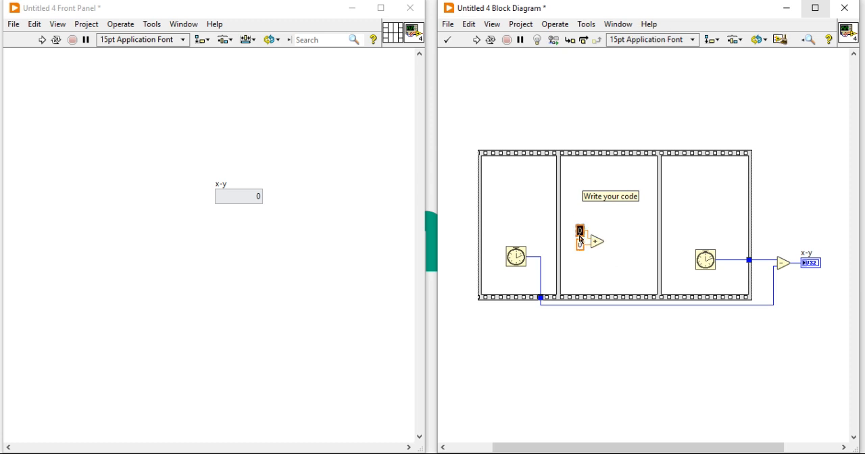
pyautogui.write('4')
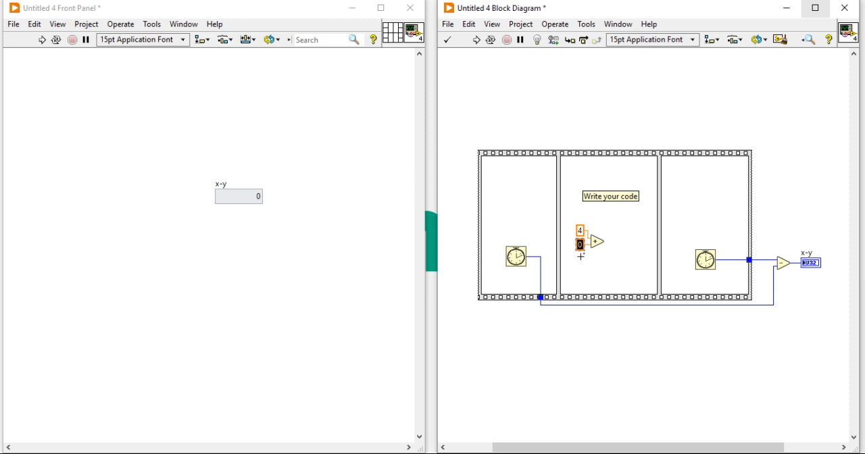
pyautogui.rightClick(578, 243)
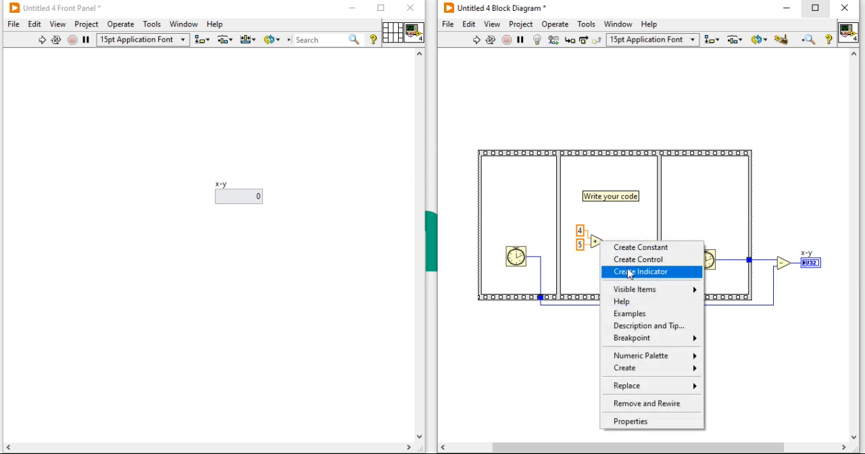
pyautogui.click(639, 270)
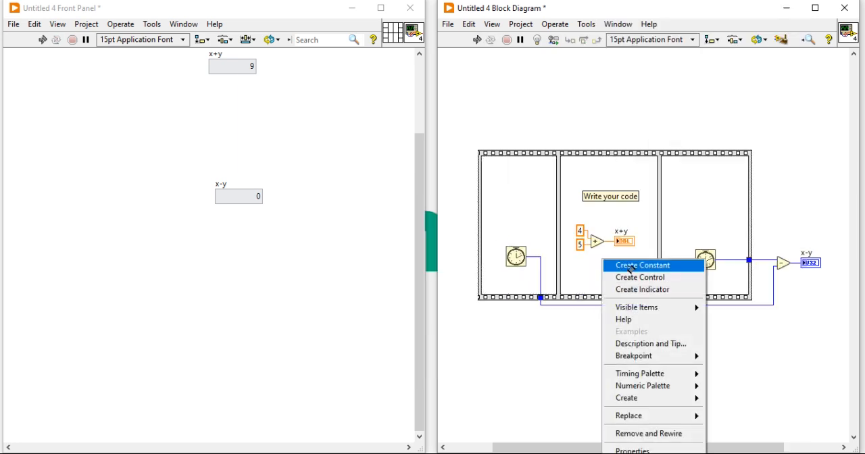
# Step: Create a constant for the Wait (ms) input and set its value to 10
pyautogui.click(640, 265)
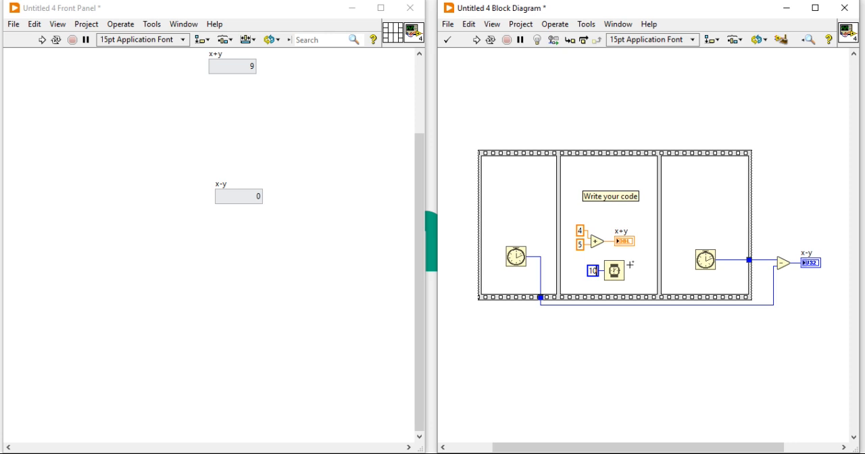
pyautogui.click(477, 39)
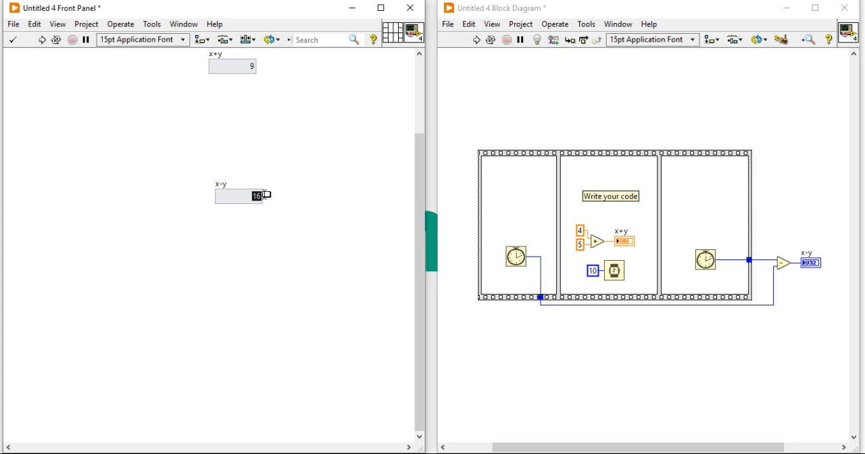
pyautogui.moveTo(275, 197)
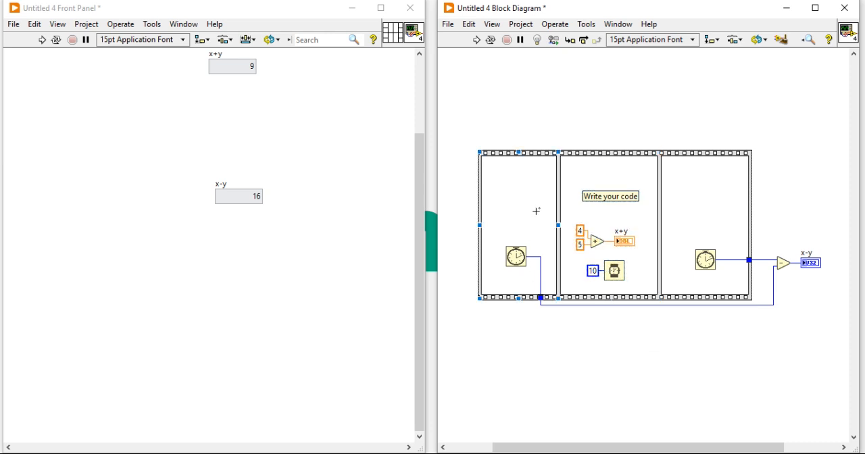
pyautogui.moveTo(606, 250)
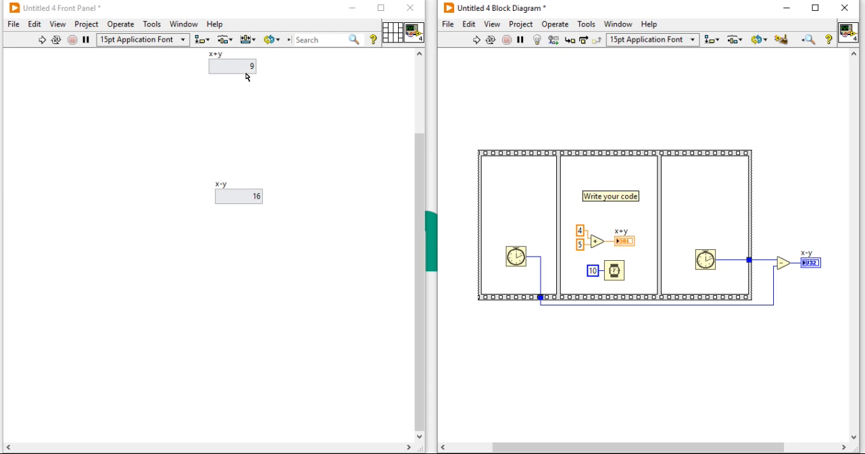
# Step: Wrap the flat sequence in a For Loop and create a Numeric control on its N terminal
pyautogui.moveTo(232, 66); pyautogui.dragTo(295, 197)
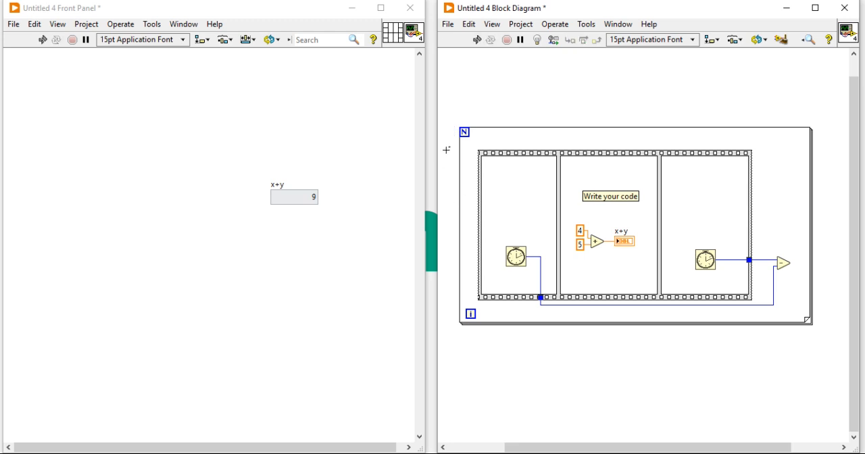
pyautogui.click(463, 132)
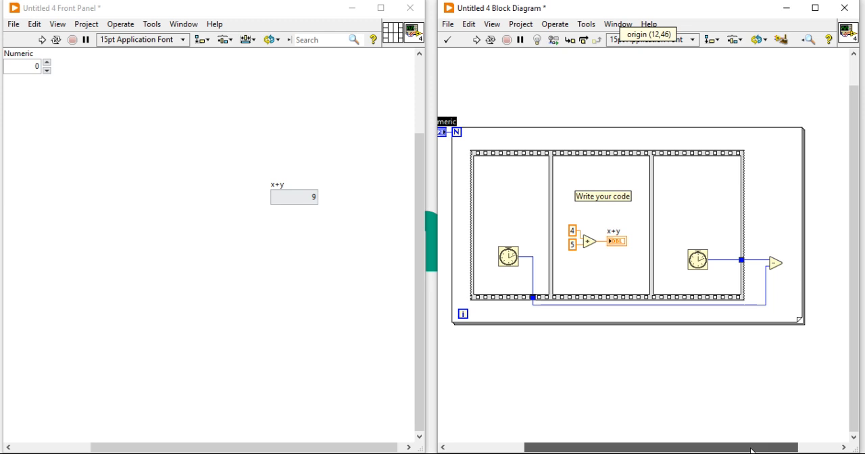
pyautogui.moveTo(803, 263)
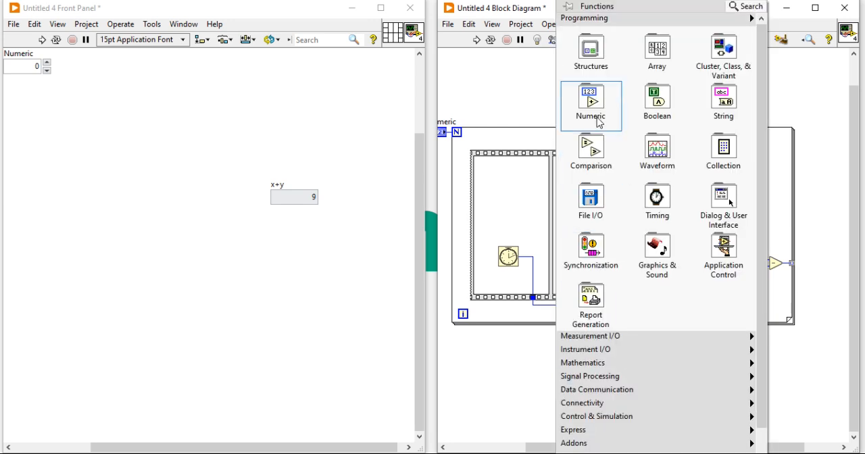
pyautogui.moveTo(656, 106)
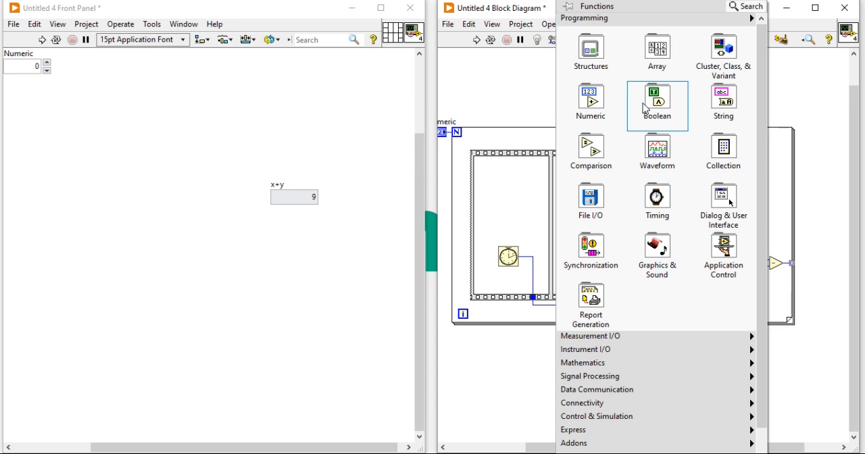
# Step: Browse the Comparison palette for the Max & Min function
pyautogui.click(589, 101)
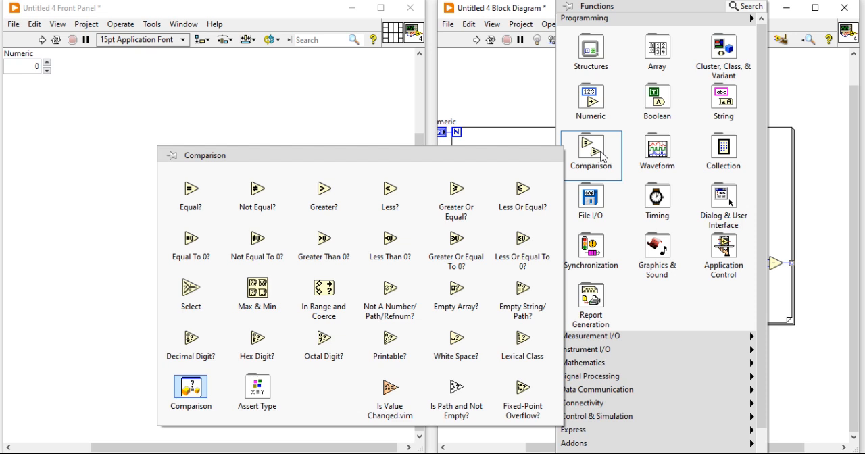
pyautogui.moveTo(256, 297)
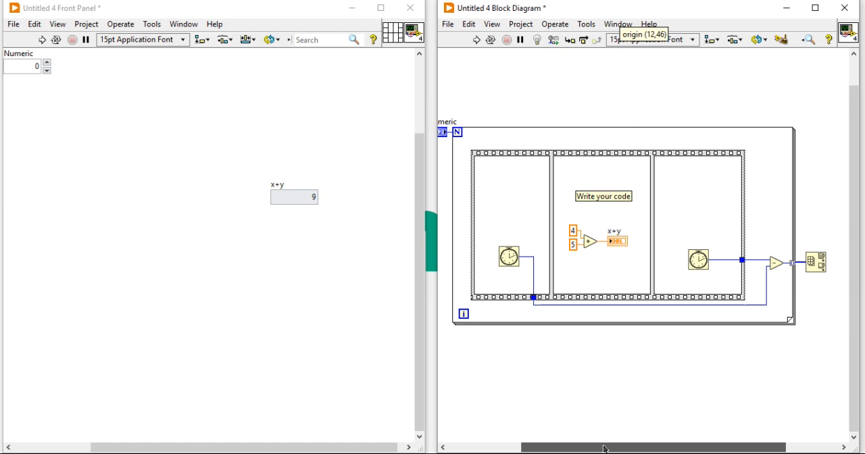
# Step: Create indicators on the Max & Min outputs named 'max time' and 'min Time'
pyautogui.click(814, 8)
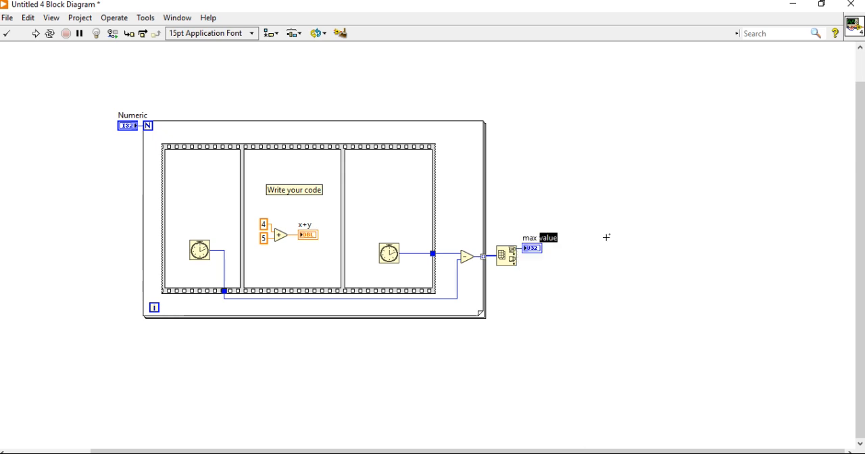
pyautogui.write('time')
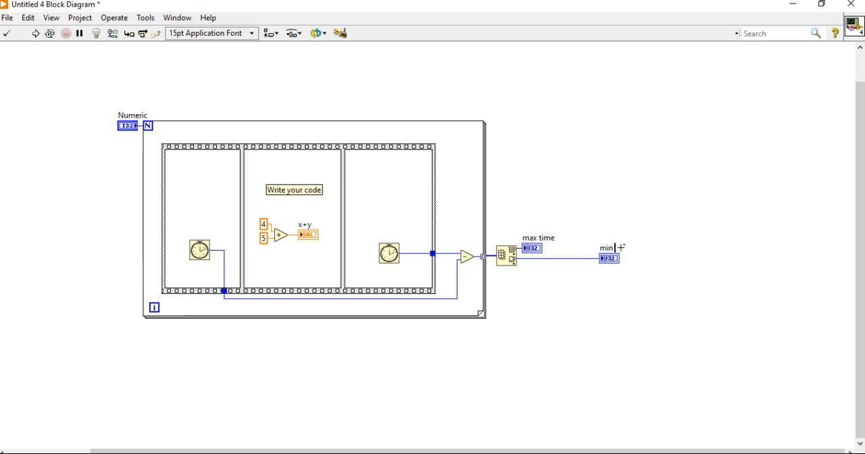
pyautogui.write('Time')
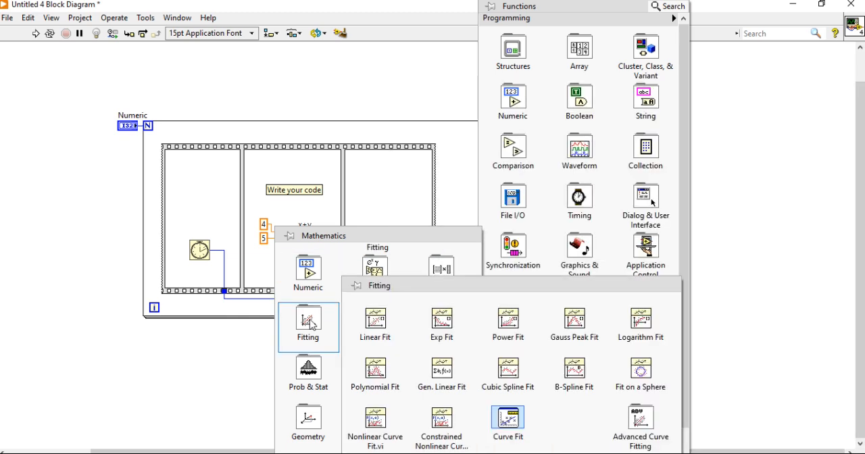
pyautogui.moveTo(441, 317)
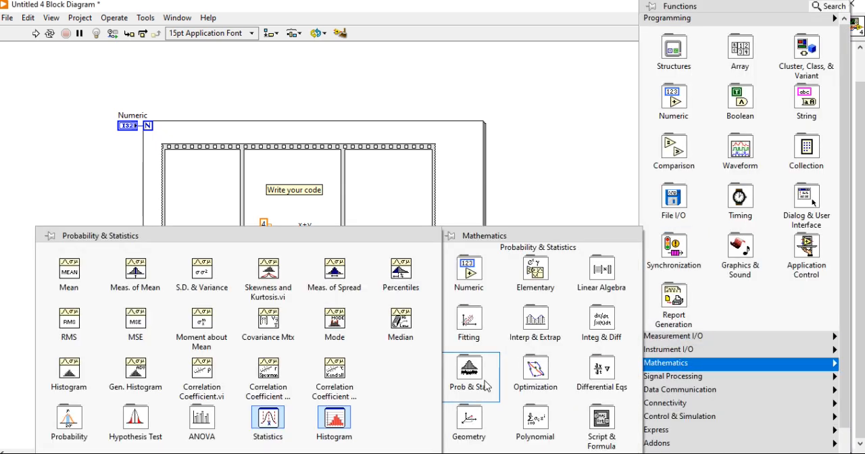
pyautogui.moveTo(68, 271)
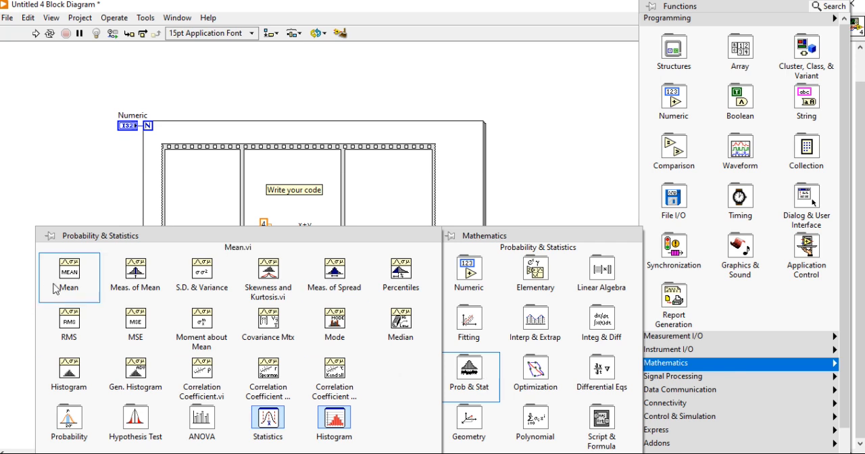
pyautogui.moveTo(87, 282)
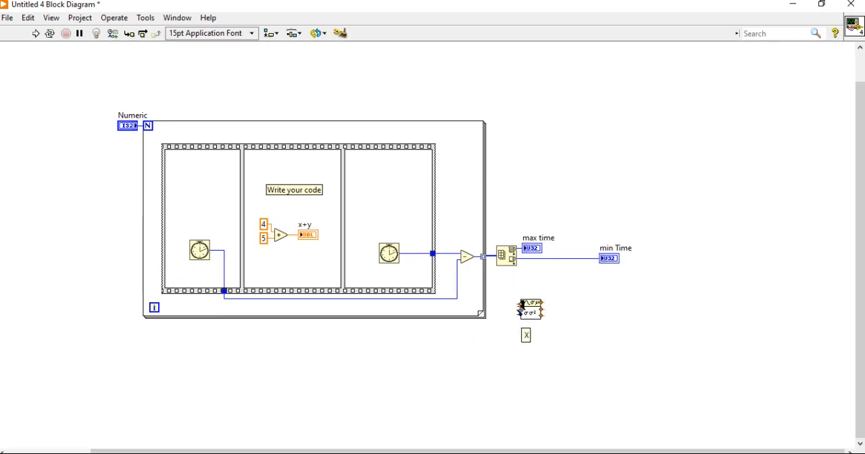
# Step: Show the statistics node's label via Visible Items > Label
pyautogui.rightClick(507, 256)
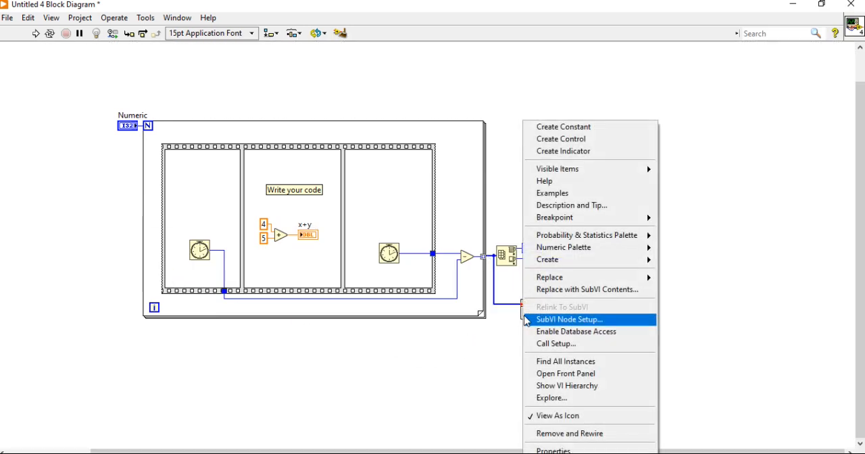
pyautogui.moveTo(667, 173)
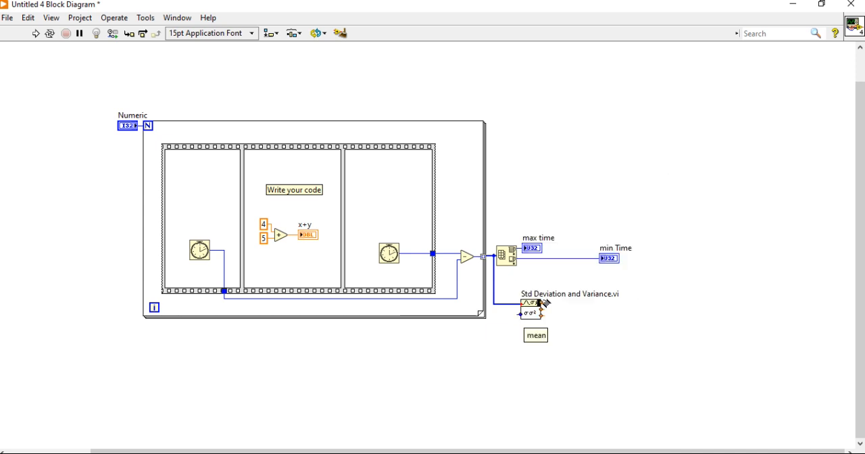
pyautogui.rightClick(530, 308)
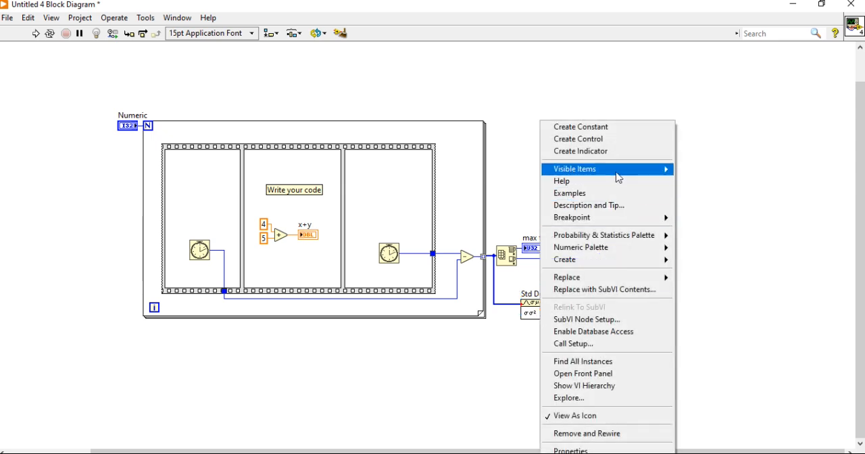
pyautogui.moveTo(573, 169)
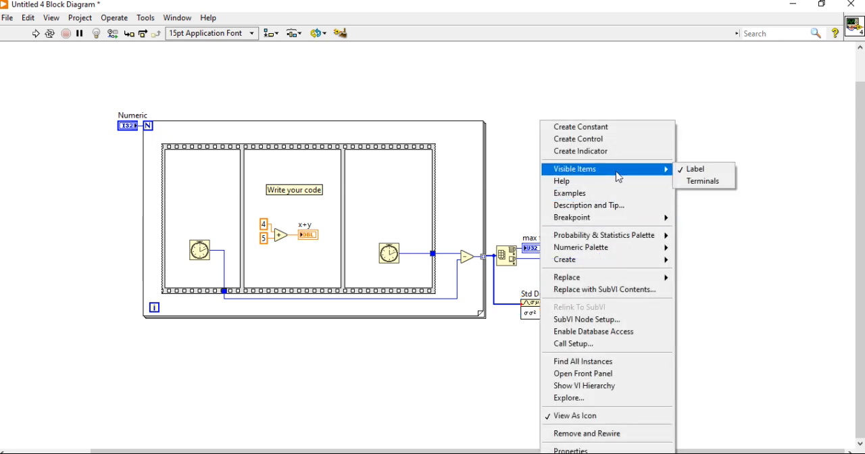
pyautogui.moveTo(695, 168)
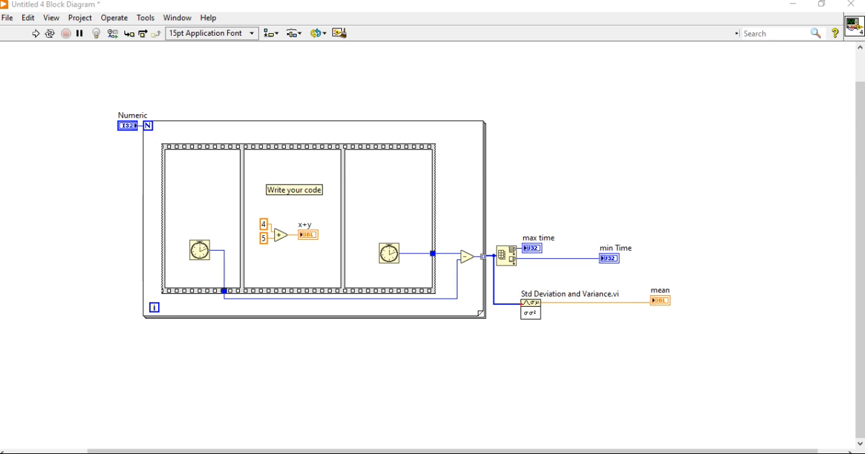
pyautogui.moveTo(604, 293)
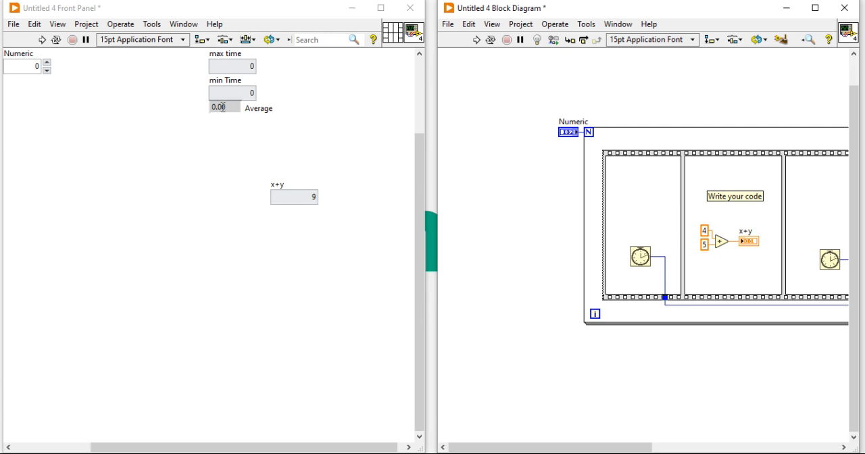
# Step: Stack Average, max time and min Time under Numeric on the left and set Numeric to 10
pyautogui.moveTo(224, 107); pyautogui.dragTo(70, 159)
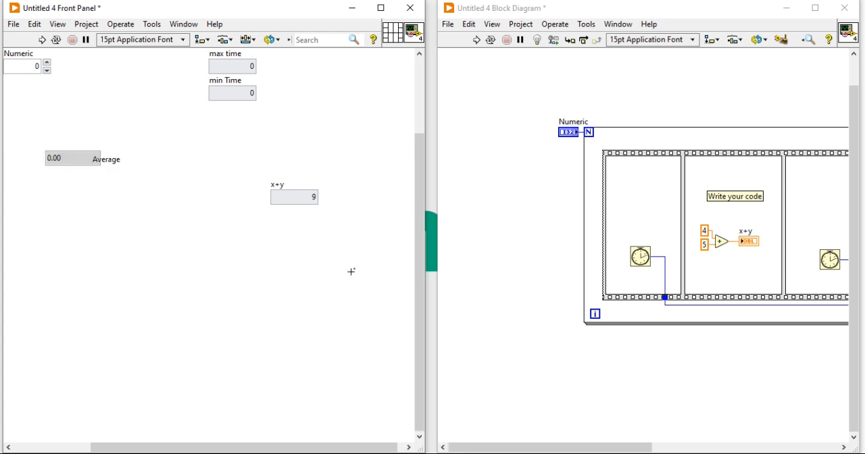
pyautogui.moveTo(27, 65); pyautogui.dragTo(59, 106)
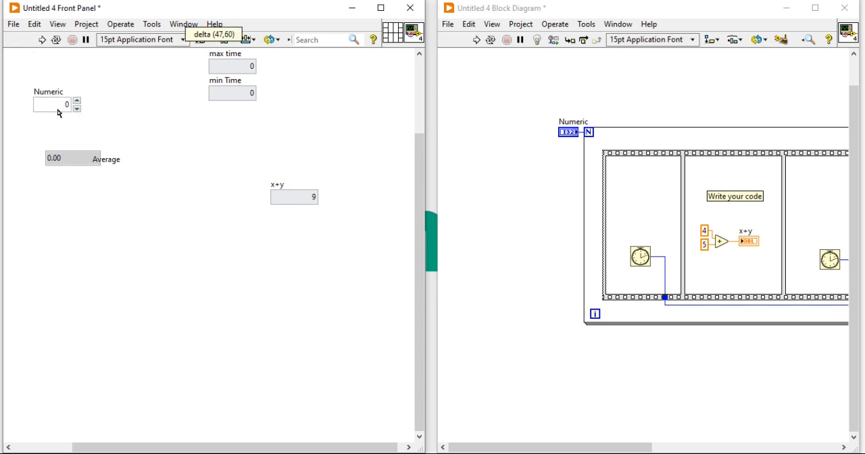
pyautogui.moveTo(232, 66); pyautogui.dragTo(181, 161)
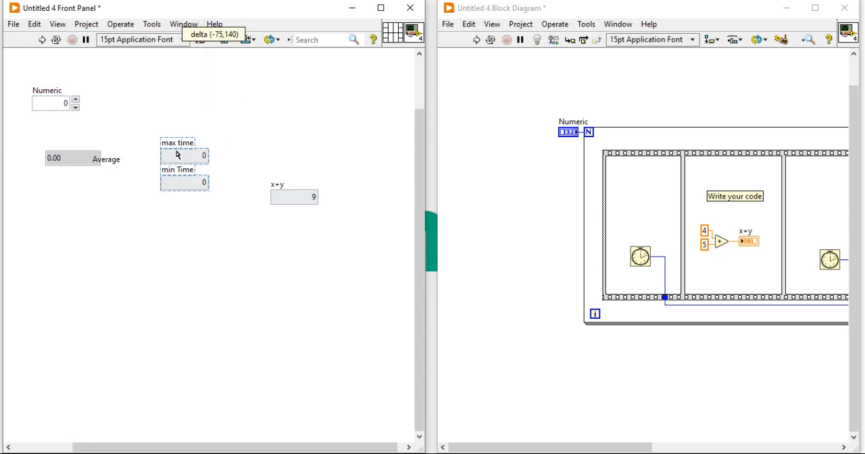
pyautogui.moveTo(184, 162); pyautogui.dragTo(67, 198)
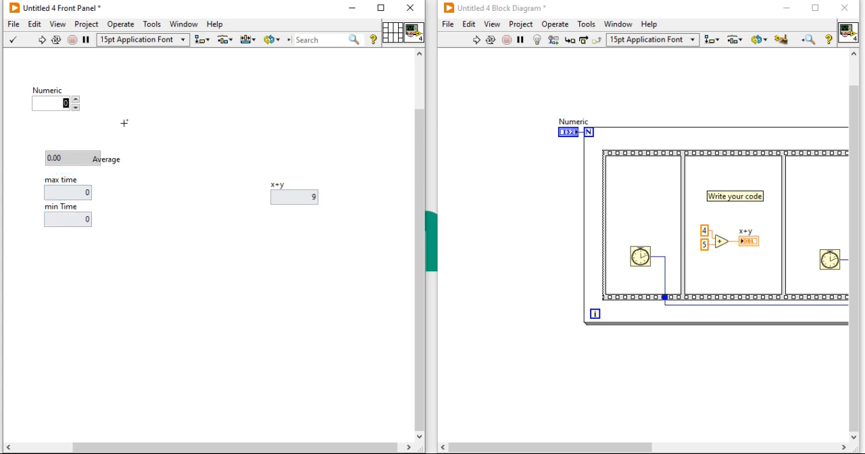
pyautogui.write('10')
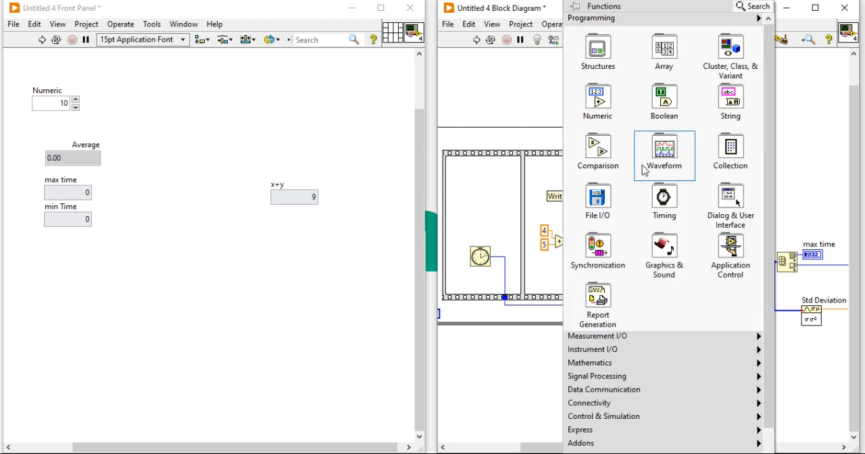
# Step: Place Wait (ms) from Timing in the middle frame with a constant input of 10
pyautogui.click(664, 101)
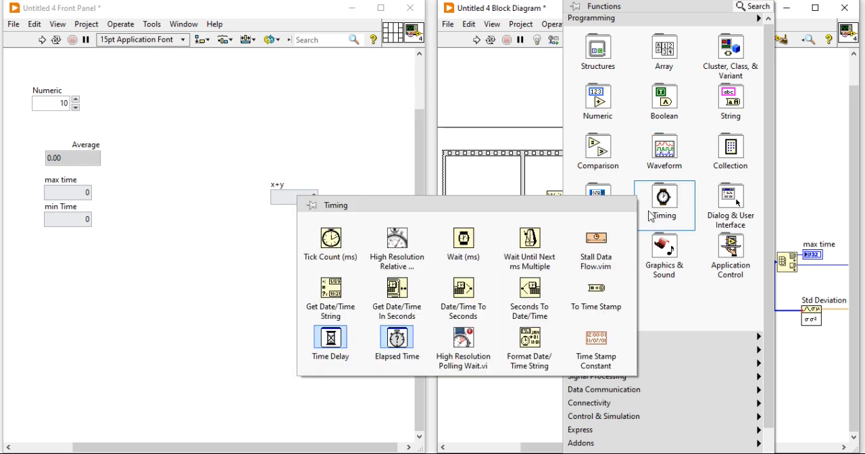
pyautogui.moveTo(462, 238)
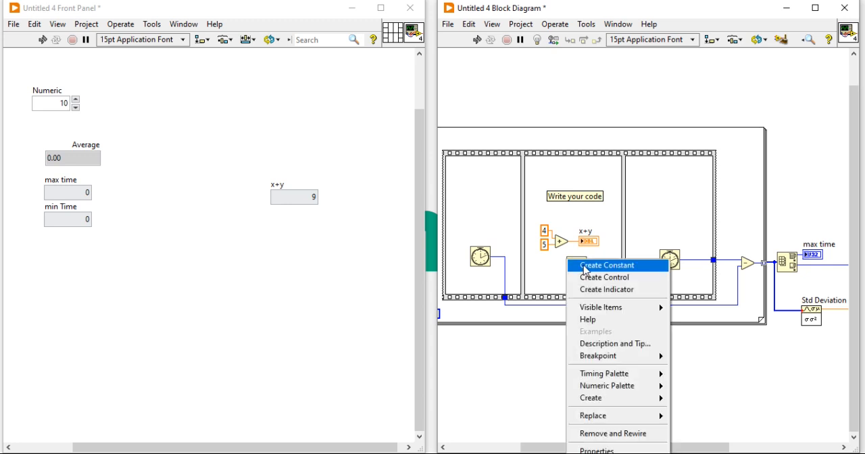
pyautogui.click(606, 265)
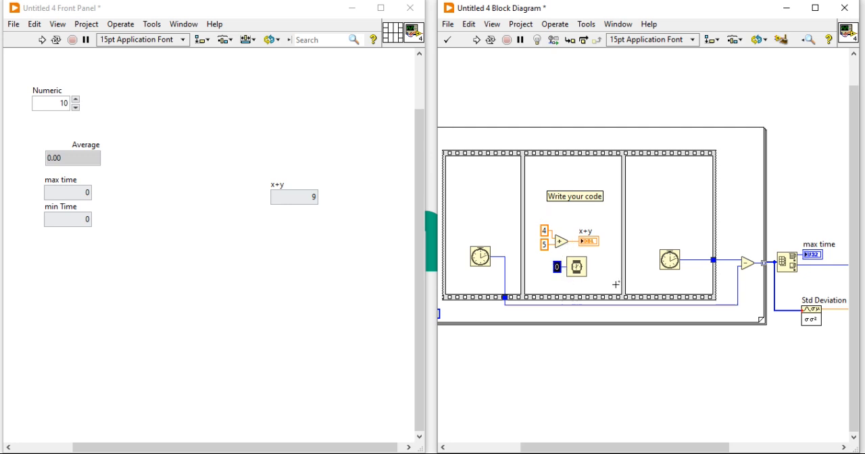
pyautogui.write('10')
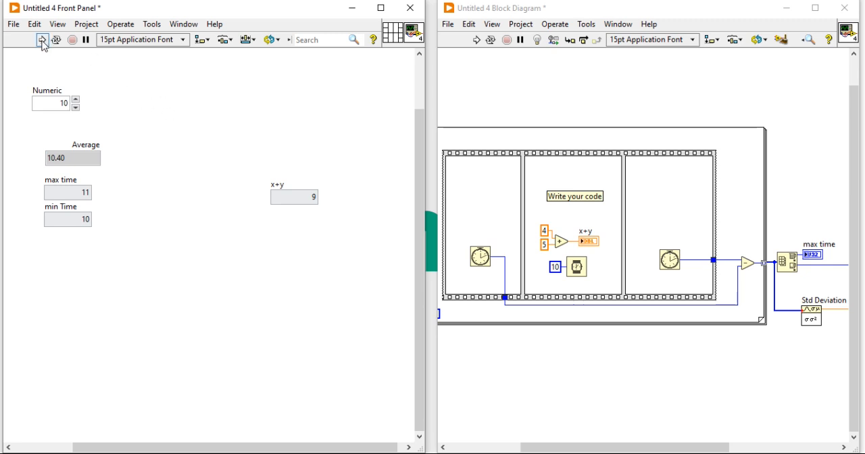
# Step: Run the VI twice for ~10 ms timings and move Average beside max time
pyautogui.click(43, 38)
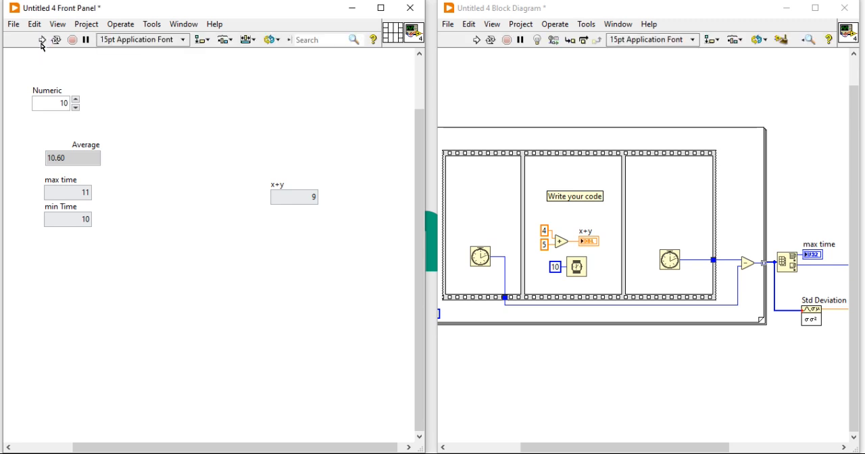
pyautogui.click(42, 39)
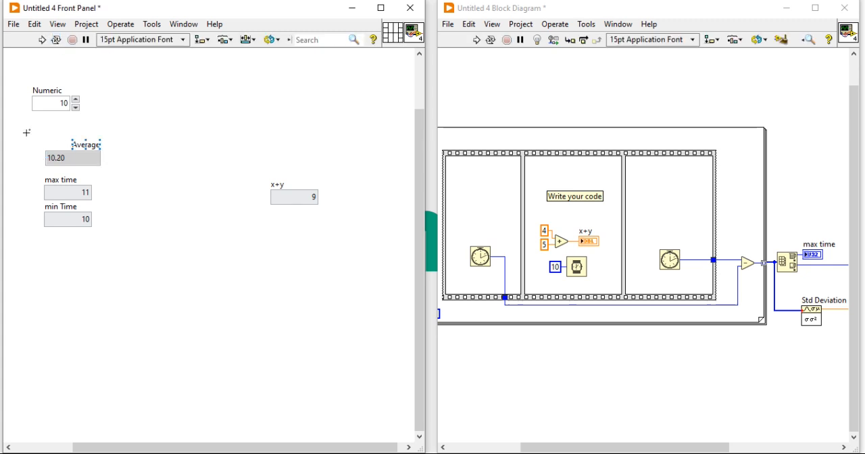
pyautogui.moveTo(73, 151); pyautogui.dragTo(138, 190)
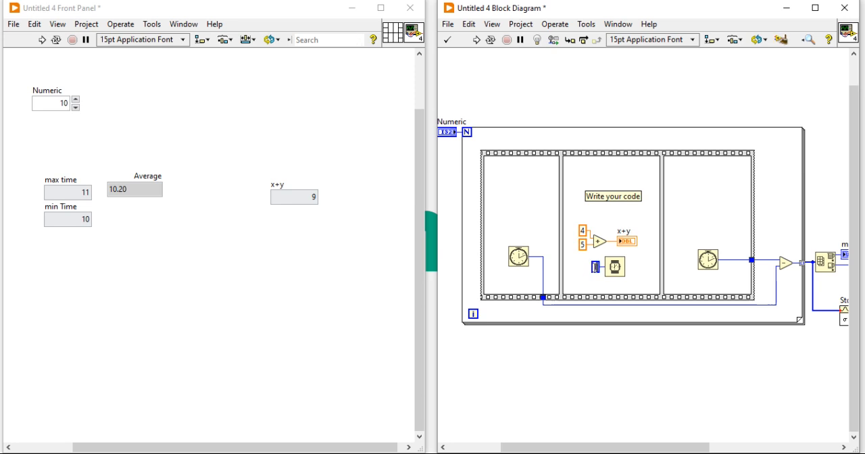
# Step: Set the wait constant to 1000 ms and the Numeric loop count to 1
pyautogui.write('1000')
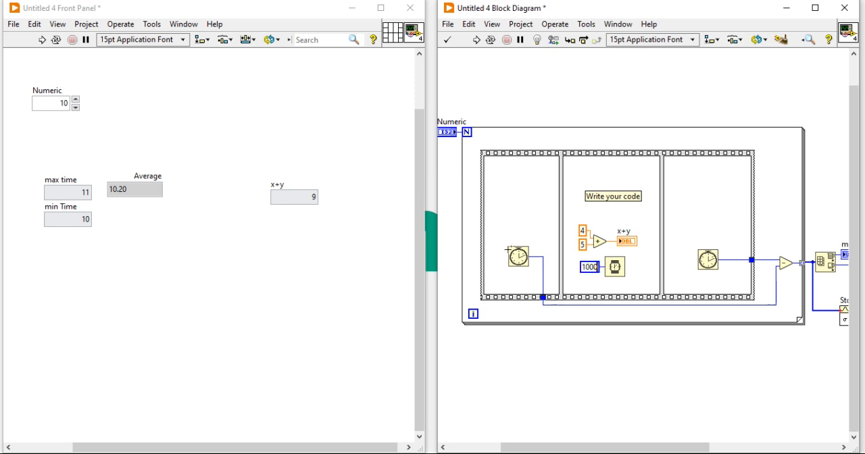
pyautogui.click(52, 103)
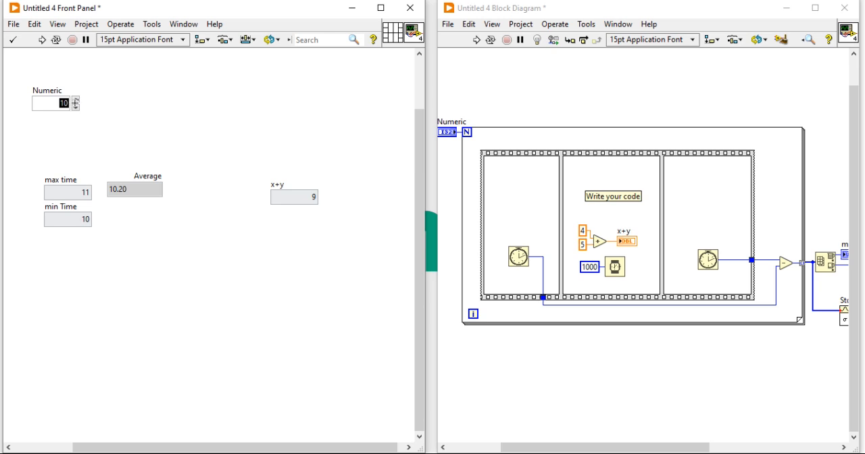
pyautogui.write('1')
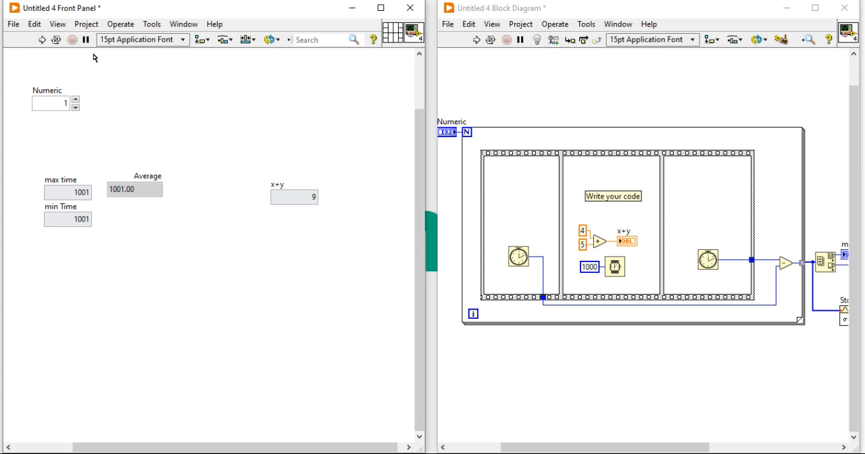
pyautogui.moveTo(716, 413)
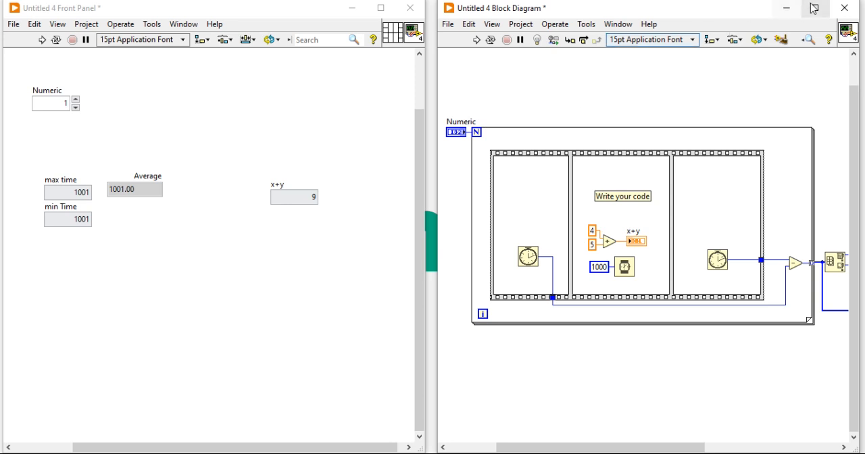
pyautogui.click(622, 225)
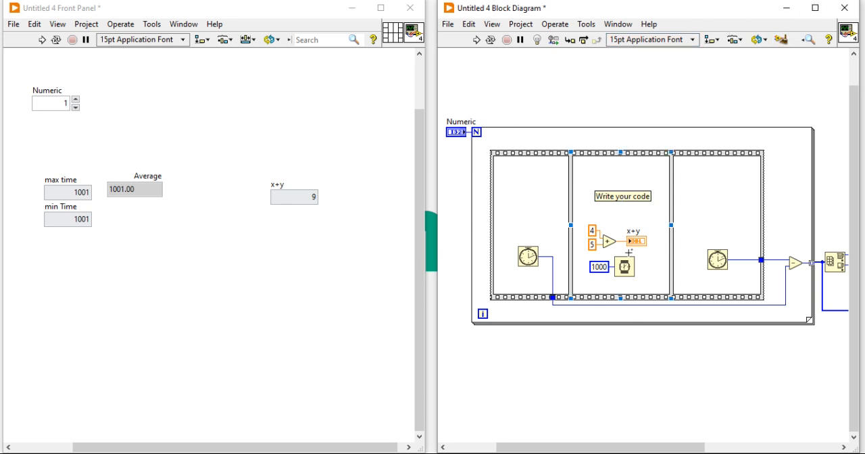
pyautogui.moveTo(651, 377)
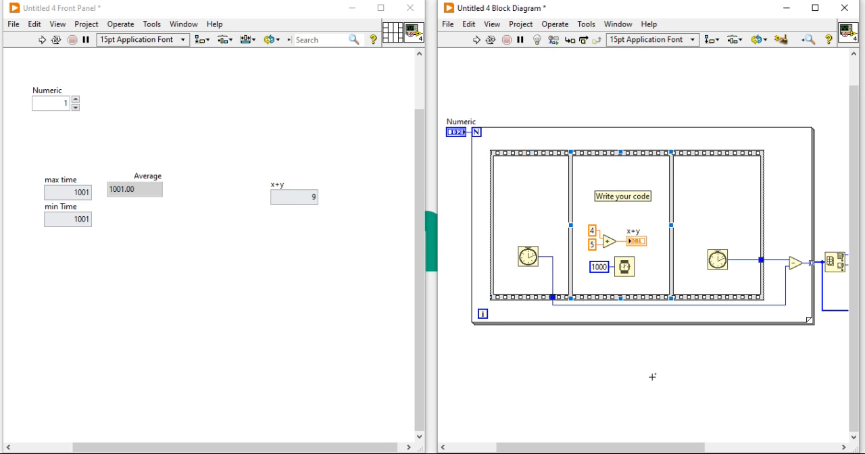